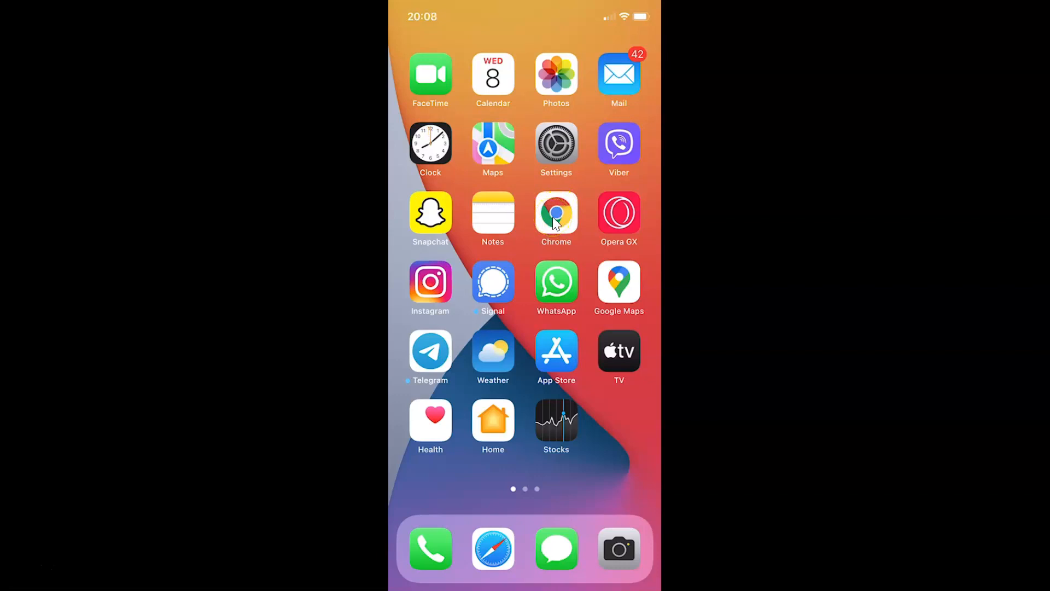
Step: Launch Chrome from the Home Screen and go to its Settings through the three-dot menu
left_click(556, 215)
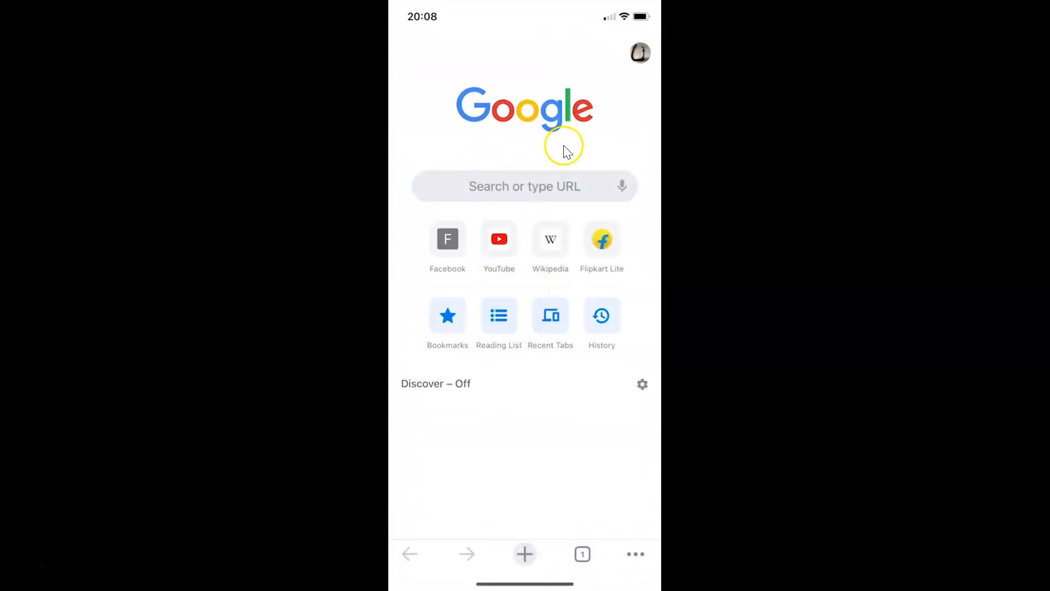
mouse_move(582, 260)
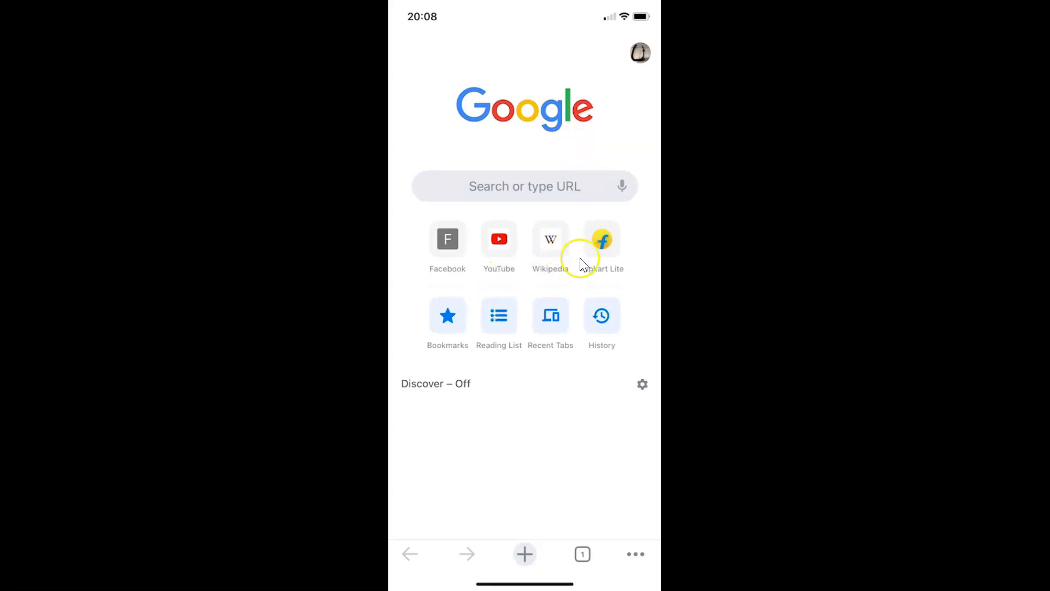
mouse_move(630, 556)
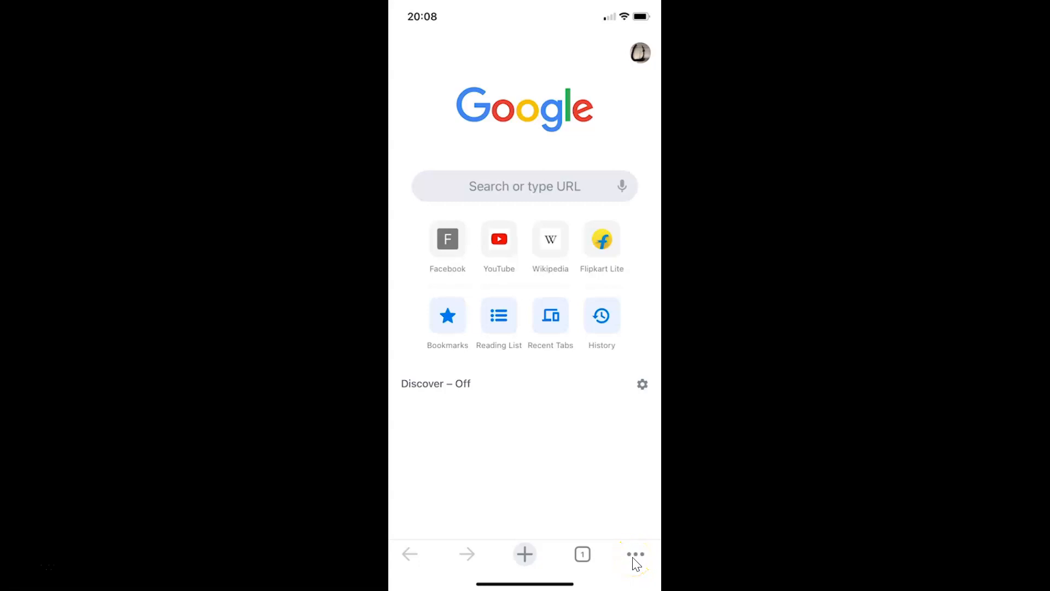
left_click(635, 554)
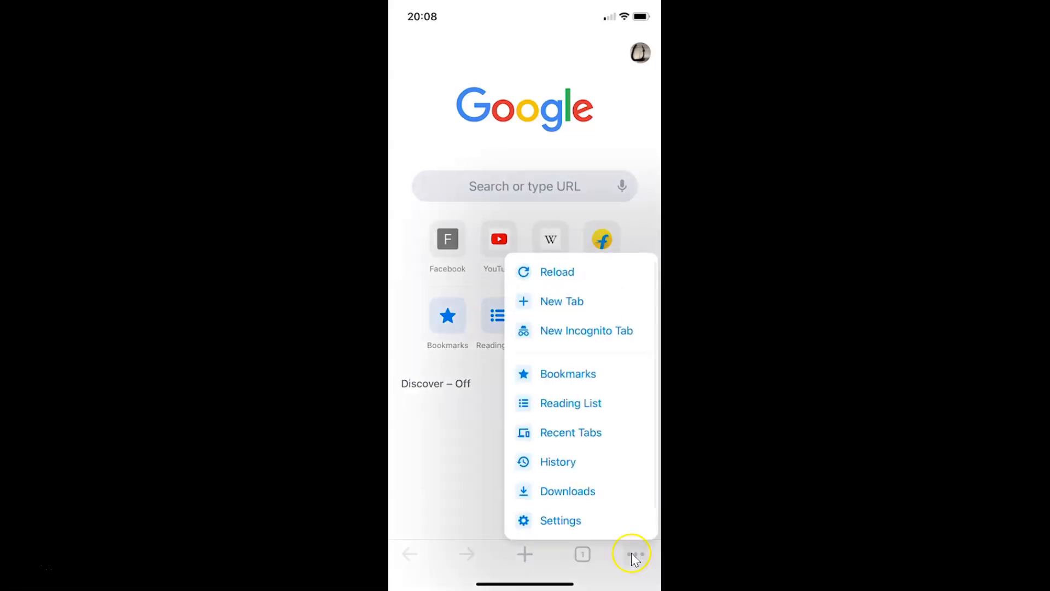
mouse_move(589, 462)
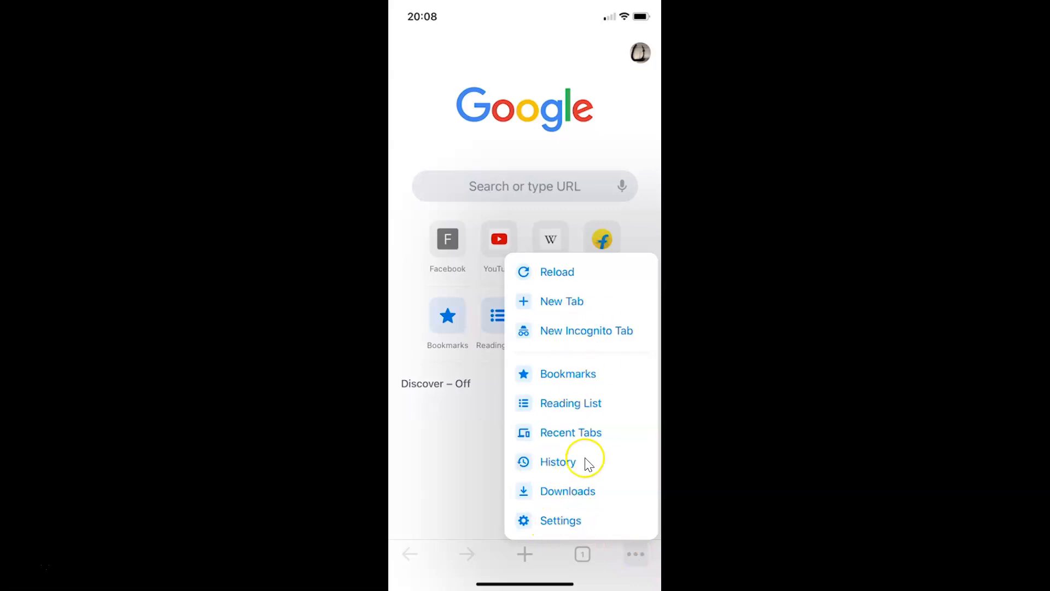
left_click(560, 521)
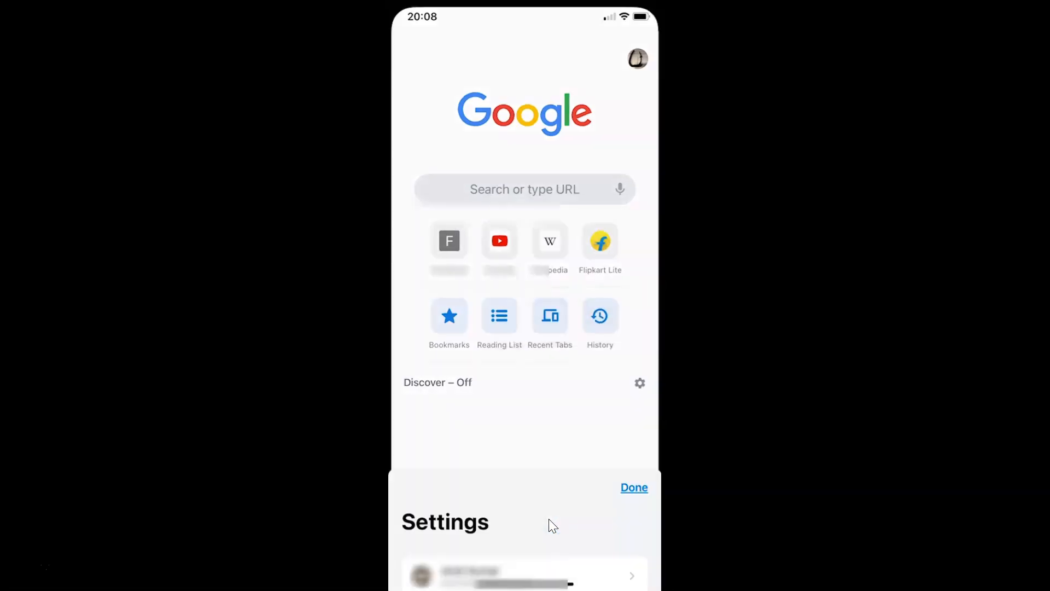
Step: Scroll the Settings list and enter the Google Services page
scroll("up", 3)
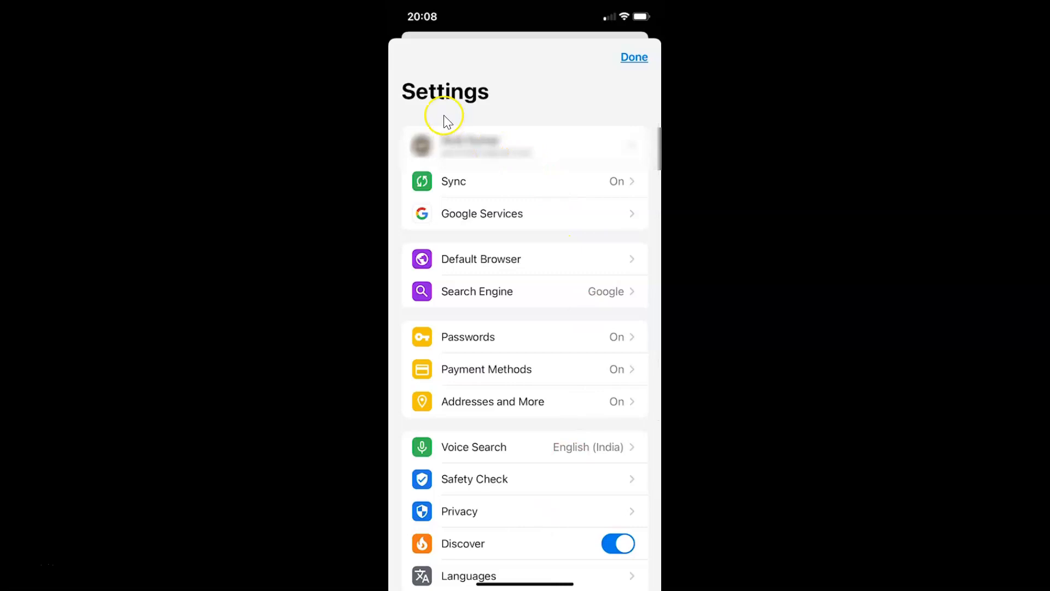
mouse_move(539, 304)
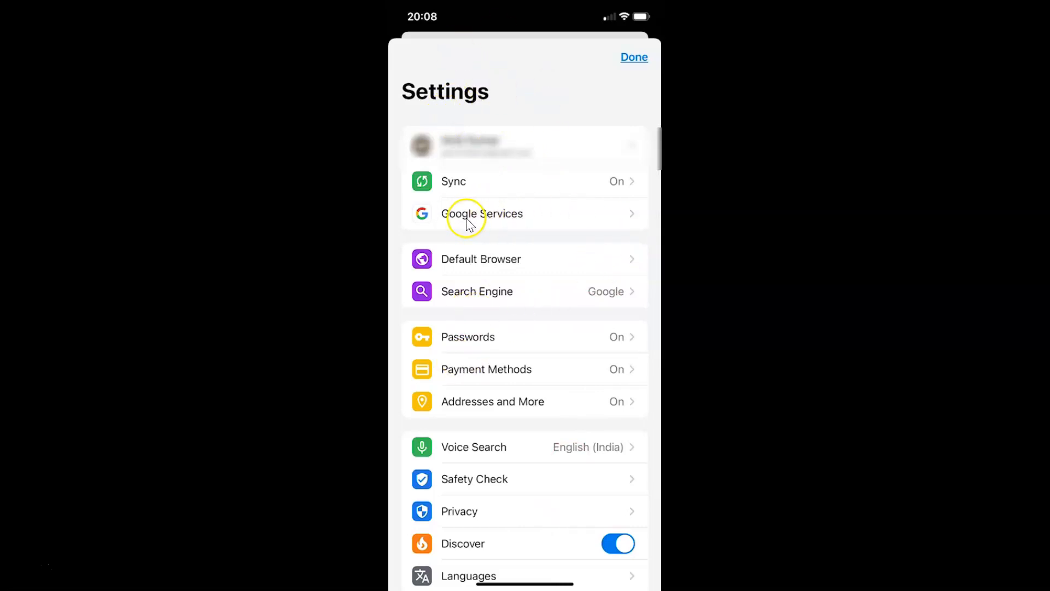
mouse_move(543, 222)
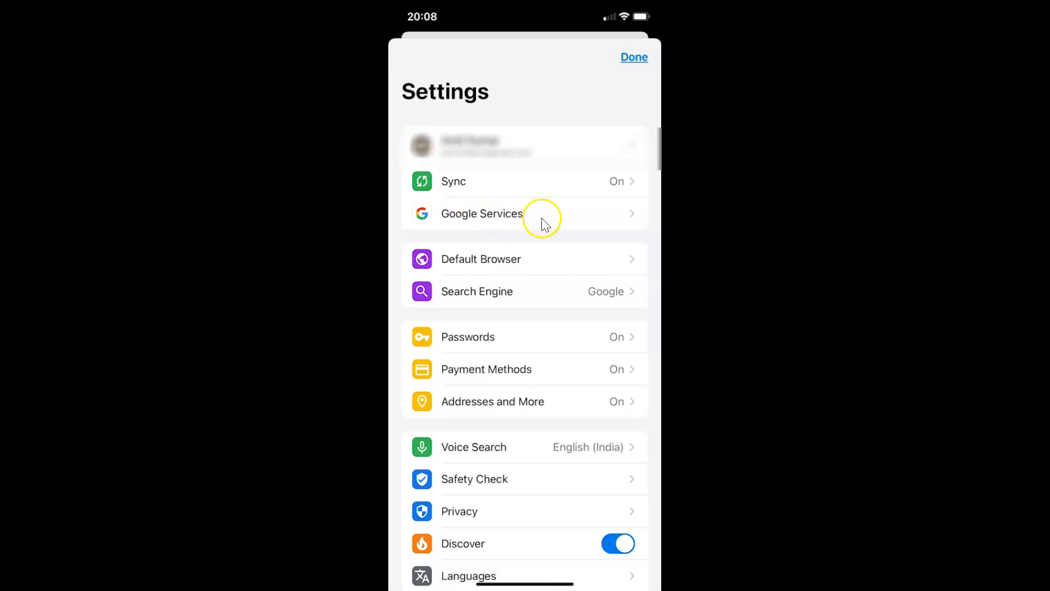
mouse_move(462, 222)
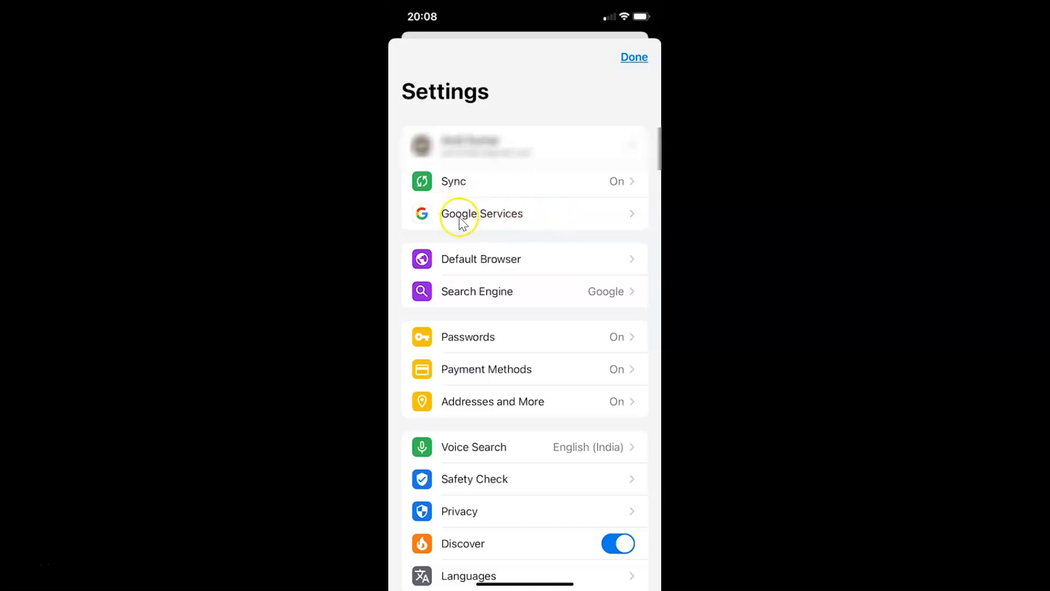
mouse_move(499, 225)
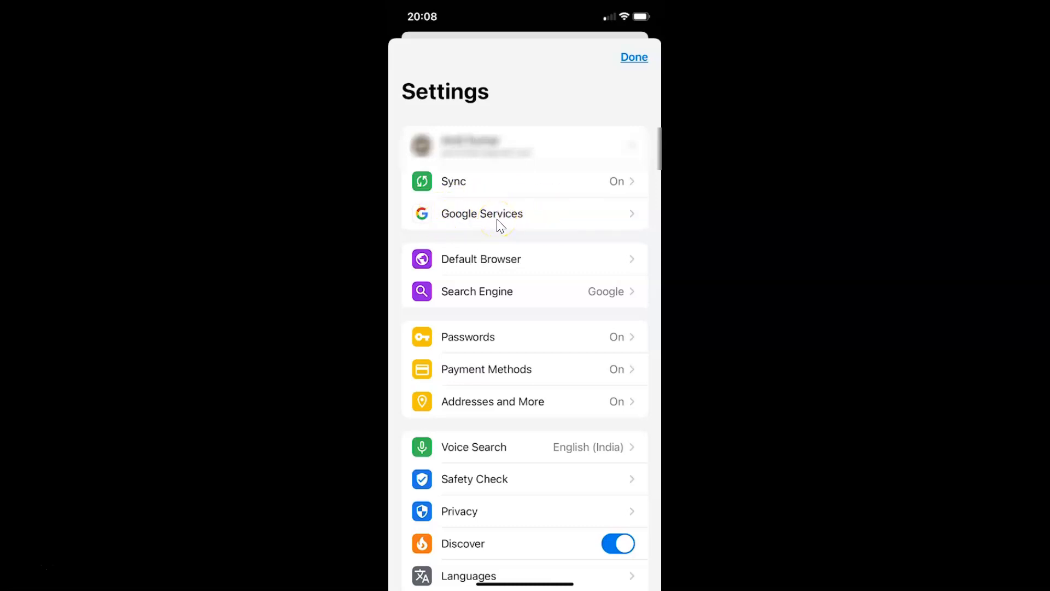
left_click(481, 213)
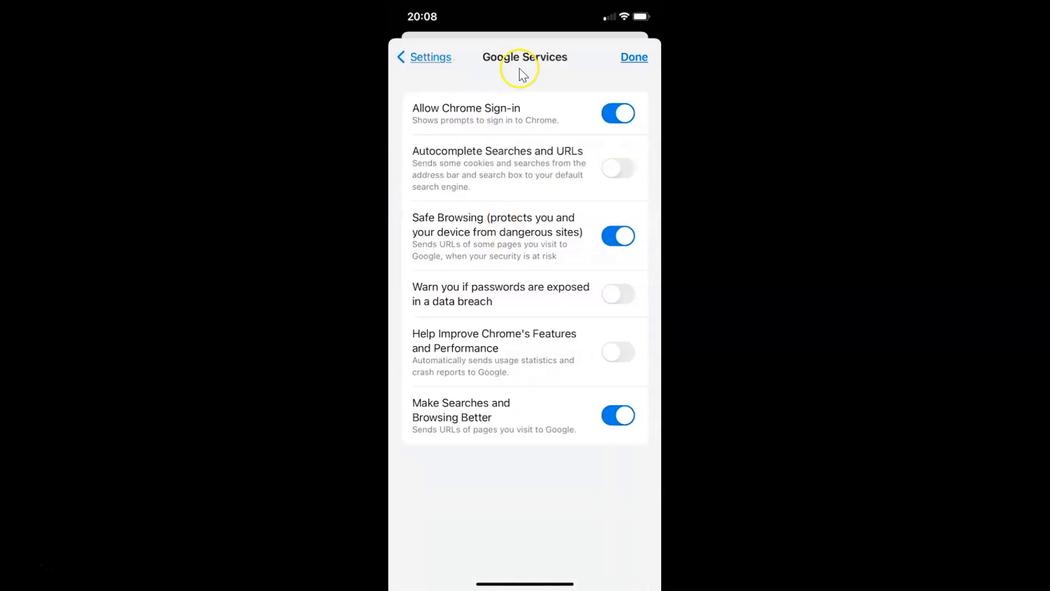
mouse_move(554, 223)
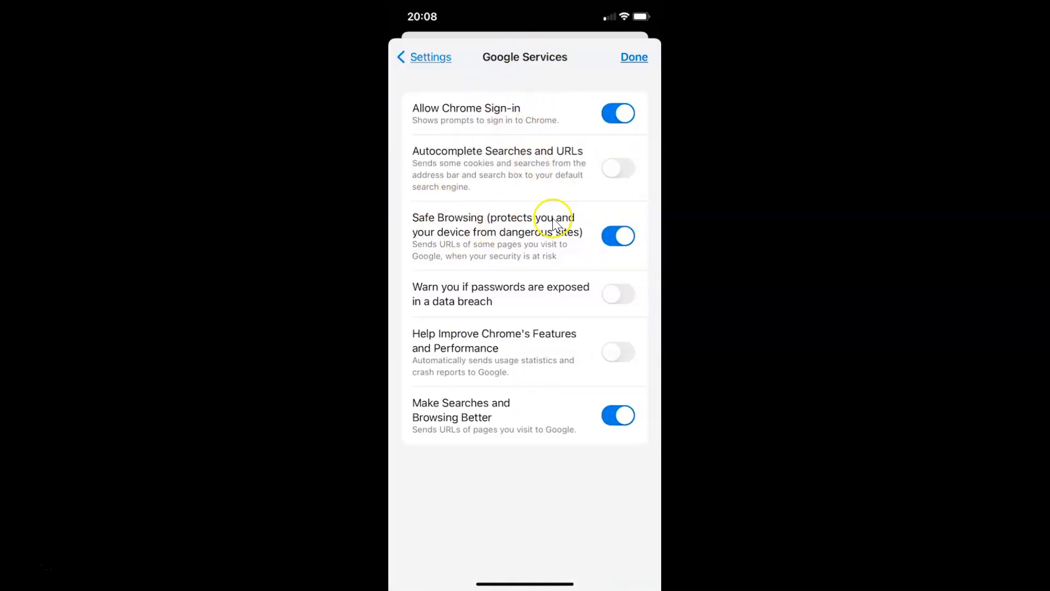
mouse_move(454, 172)
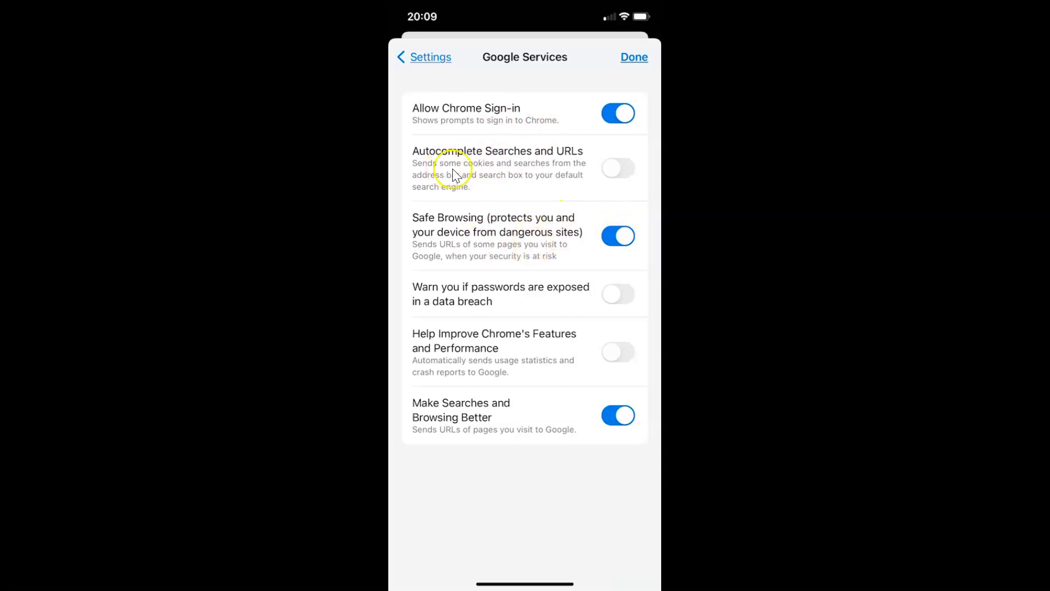
mouse_move(499, 158)
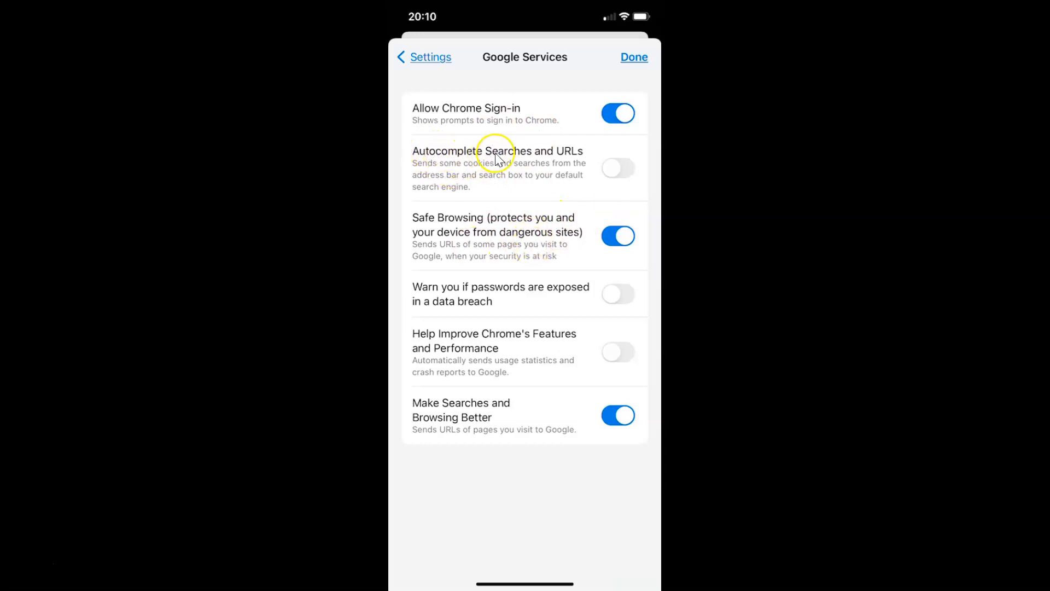
mouse_move(429, 173)
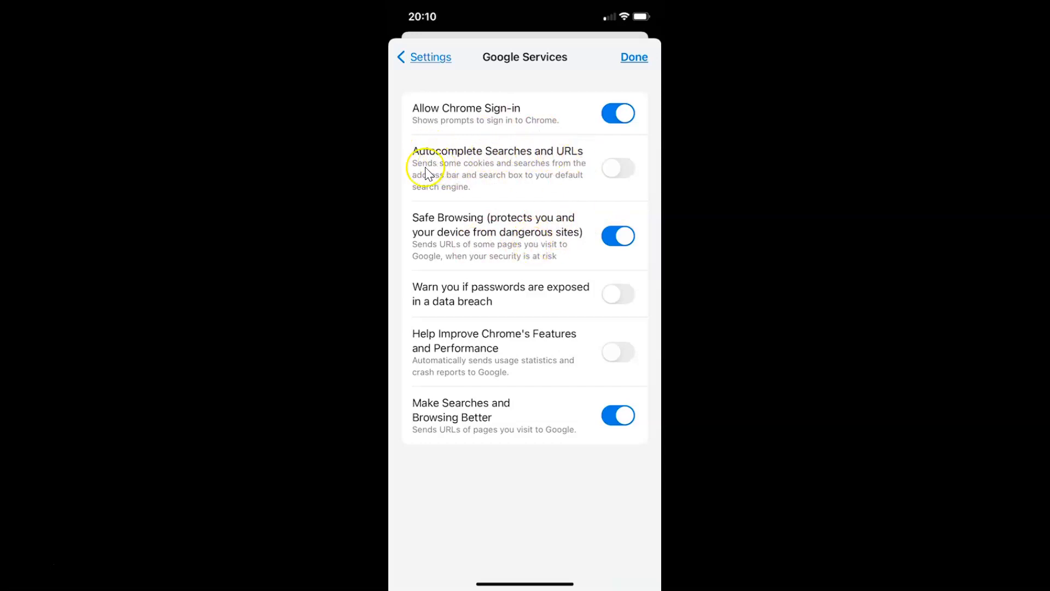
mouse_move(541, 173)
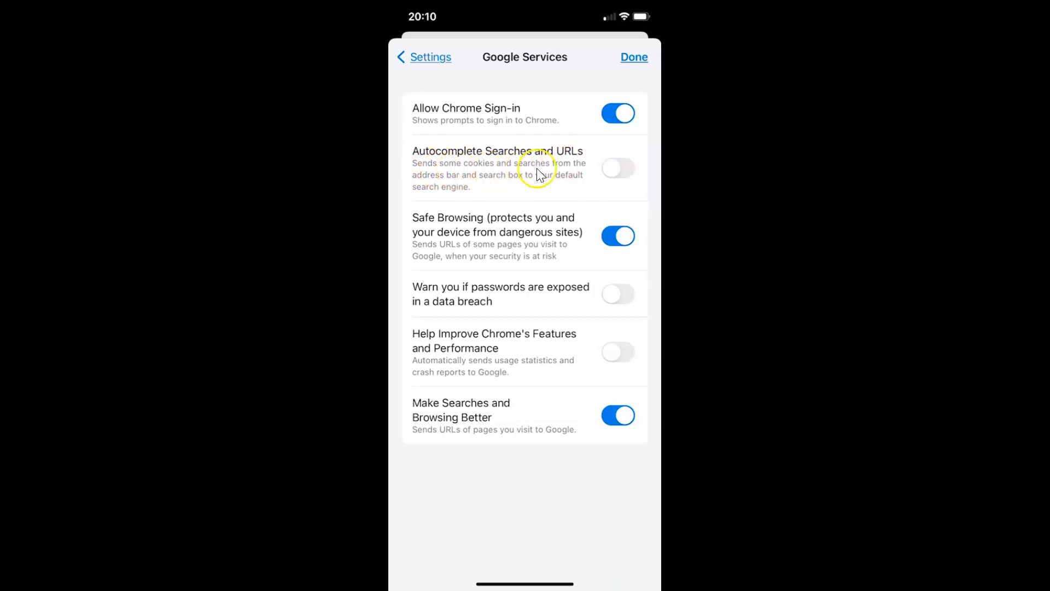
mouse_move(458, 182)
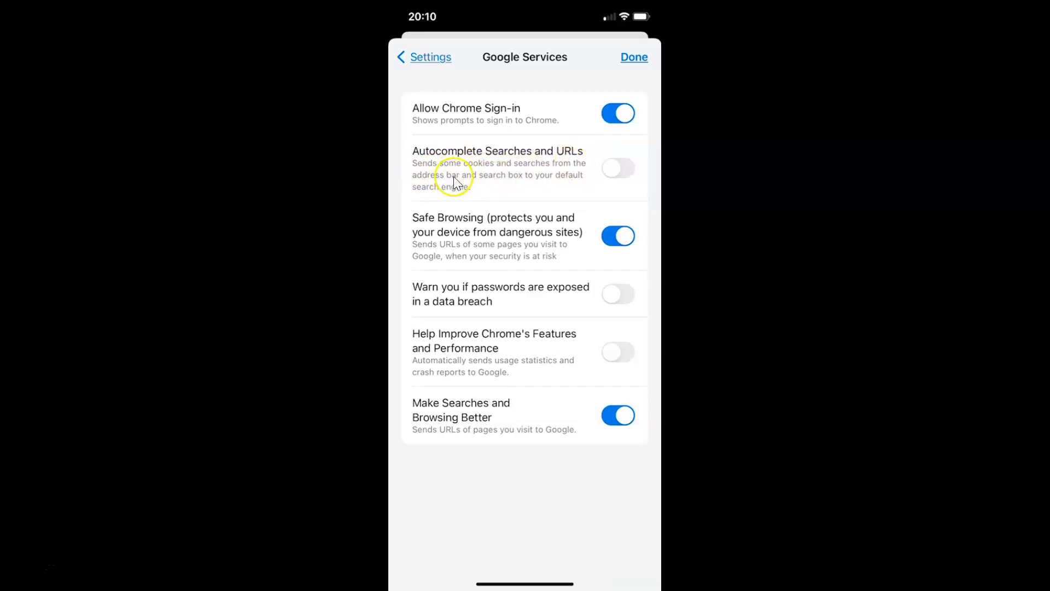
mouse_move(563, 189)
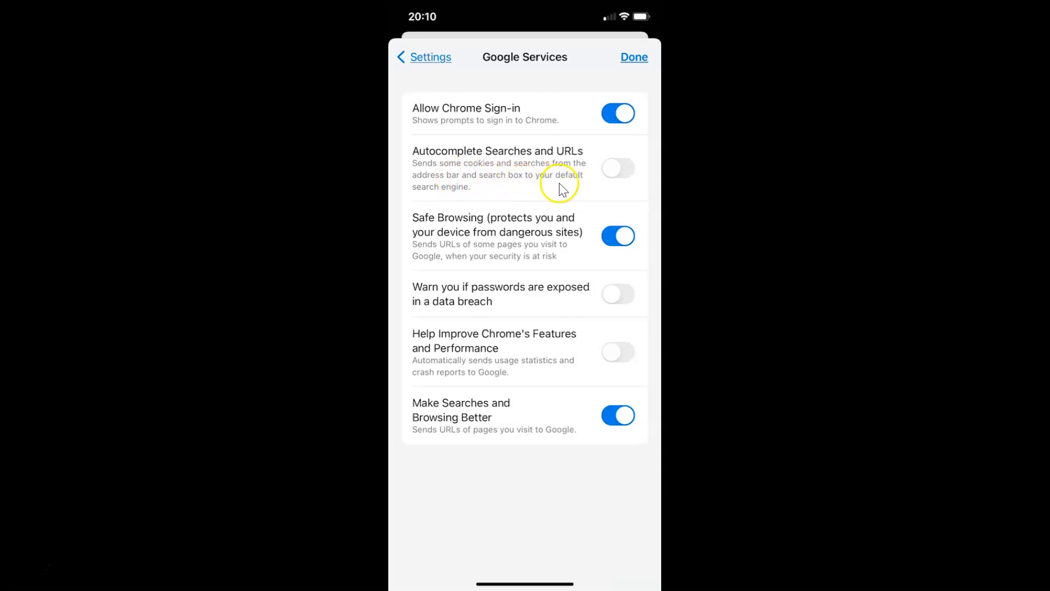
mouse_move(483, 200)
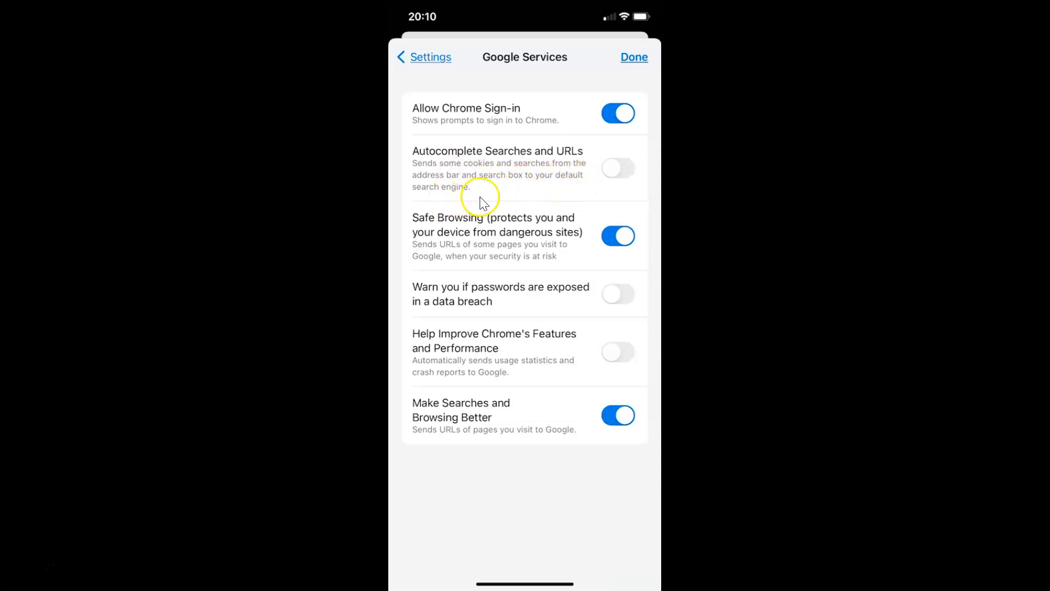
mouse_move(531, 149)
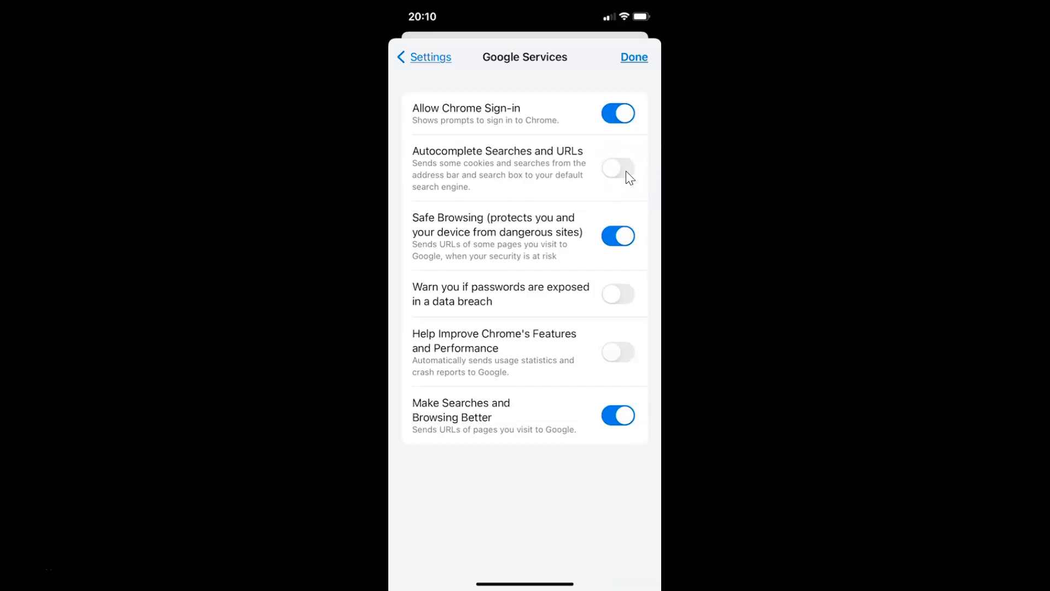
Step: Switch Autocomplete Searches and URLs on, then tap Done to leave settings
left_click(617, 168)
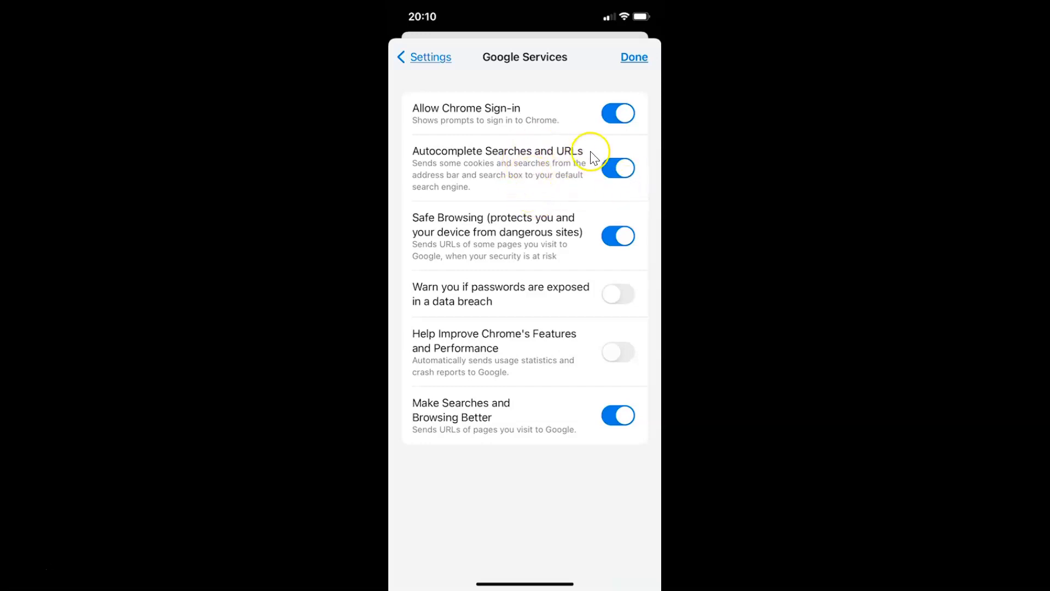
mouse_move(648, 83)
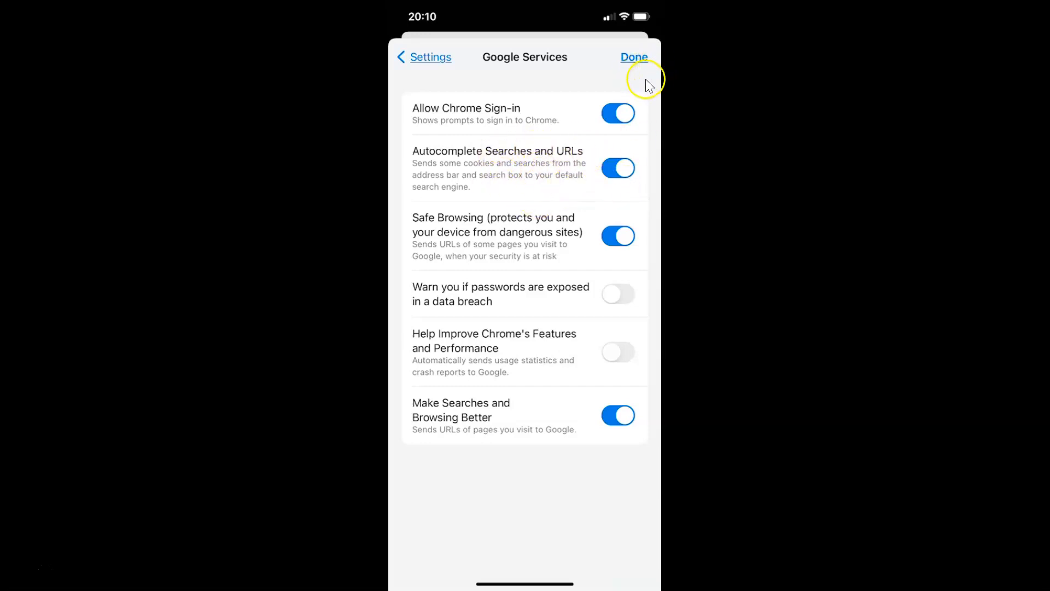
mouse_move(633, 57)
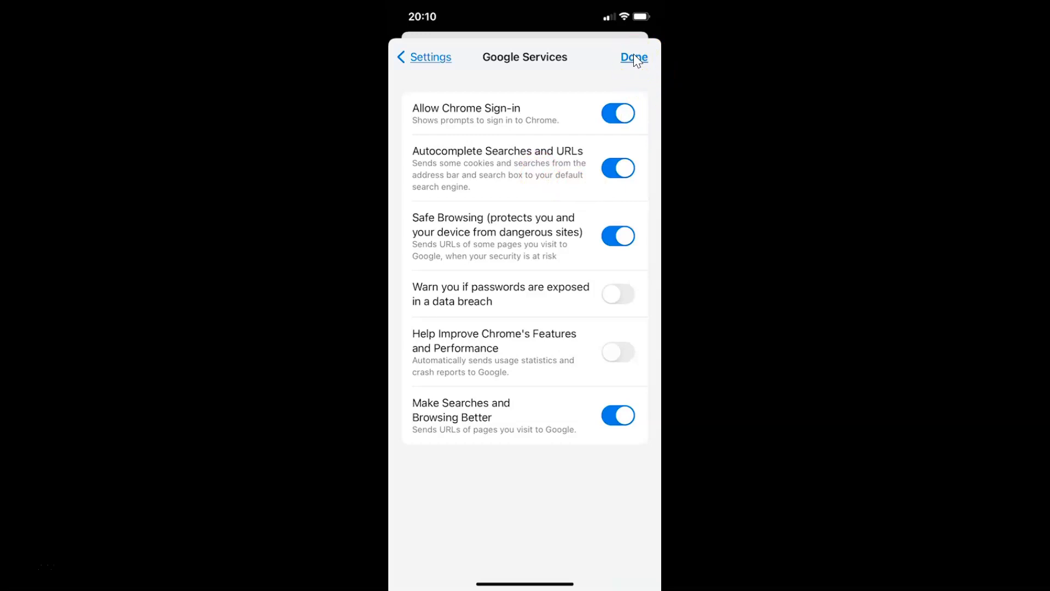
left_click(633, 57)
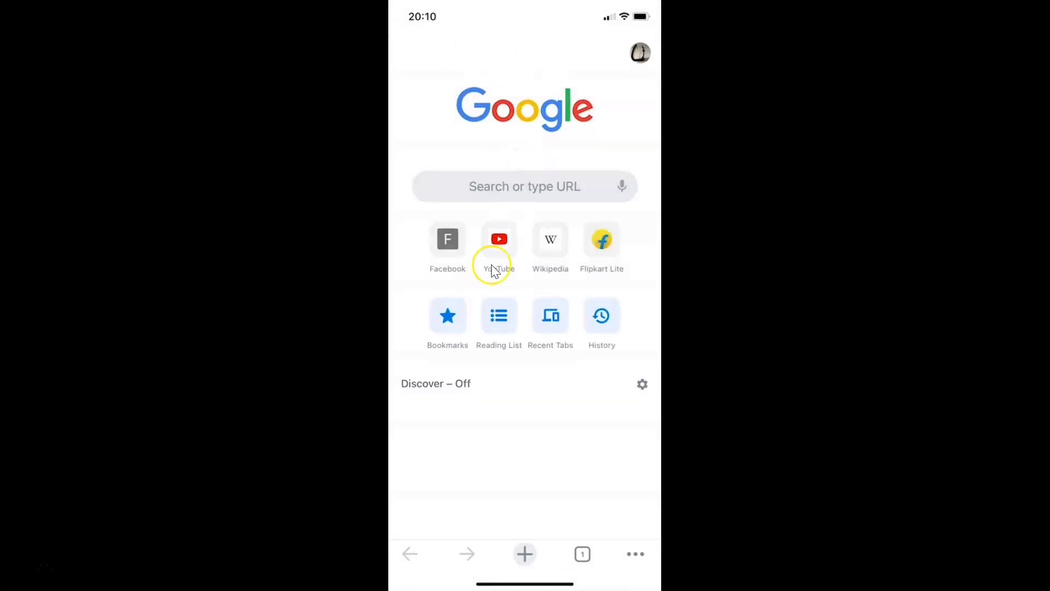
mouse_move(554, 280)
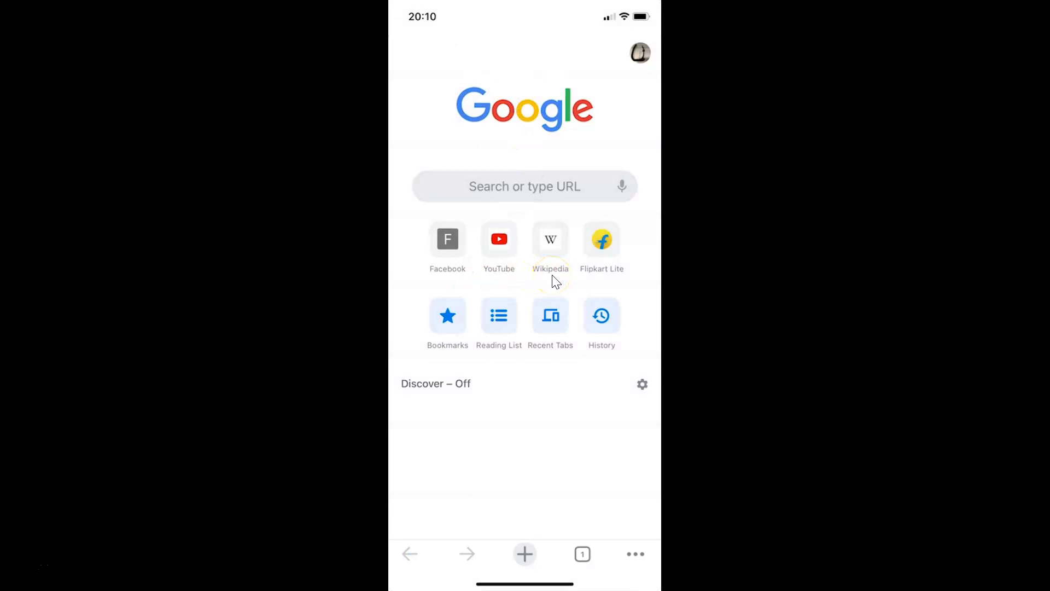